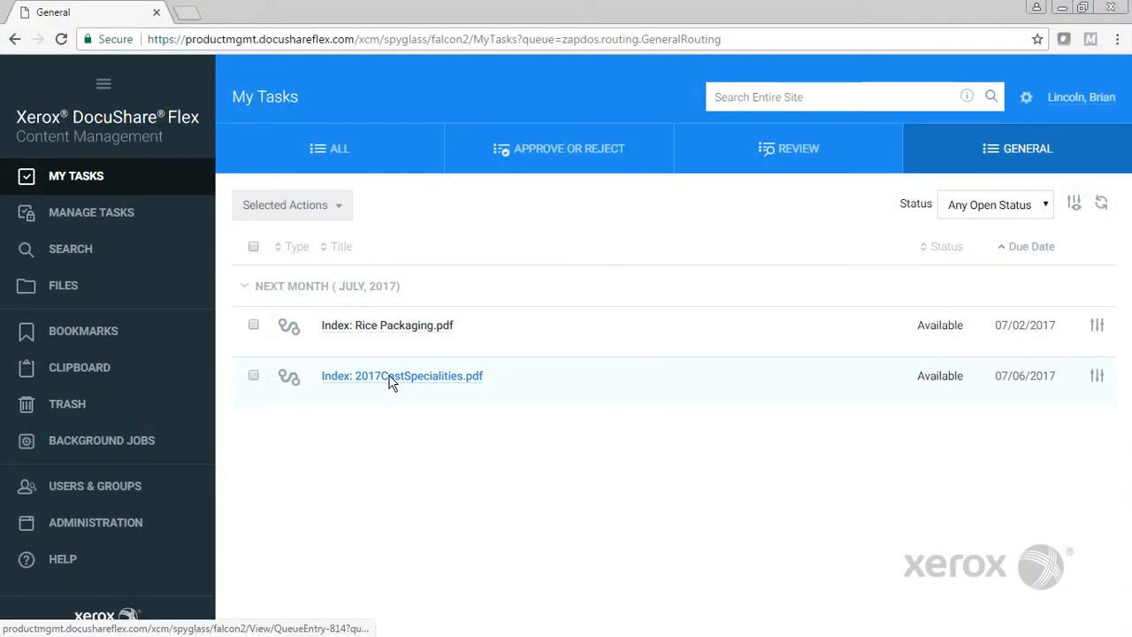
# Open the 'Index: 2017CastSpecialities.pdf' task in the Task Viewer
pyautogui.click(401, 375)
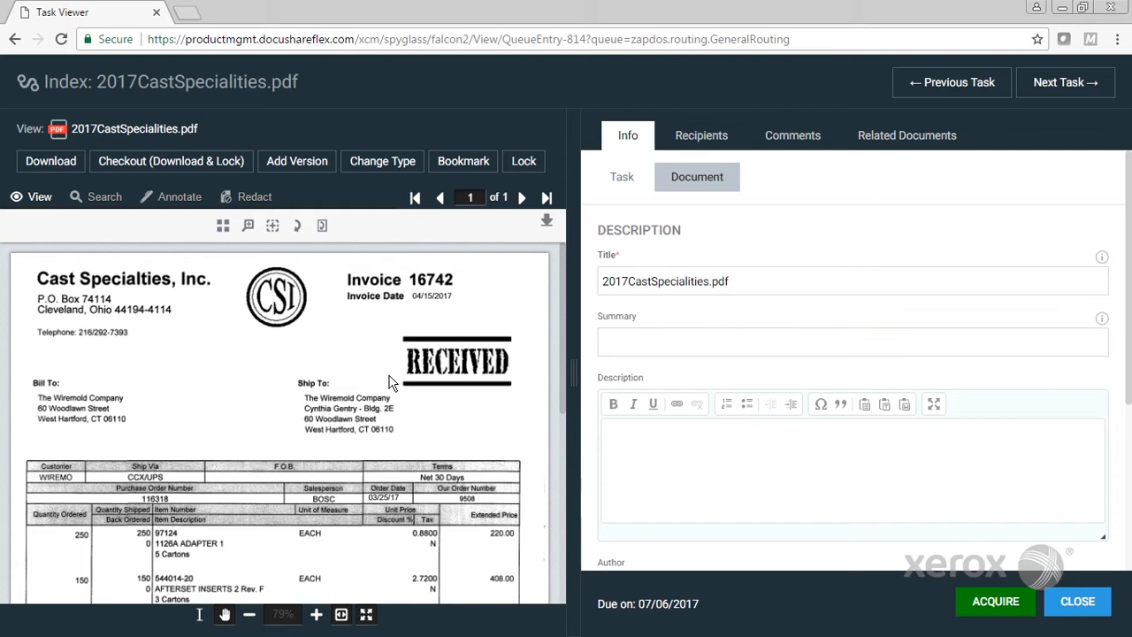
pyautogui.moveTo(145, 307)
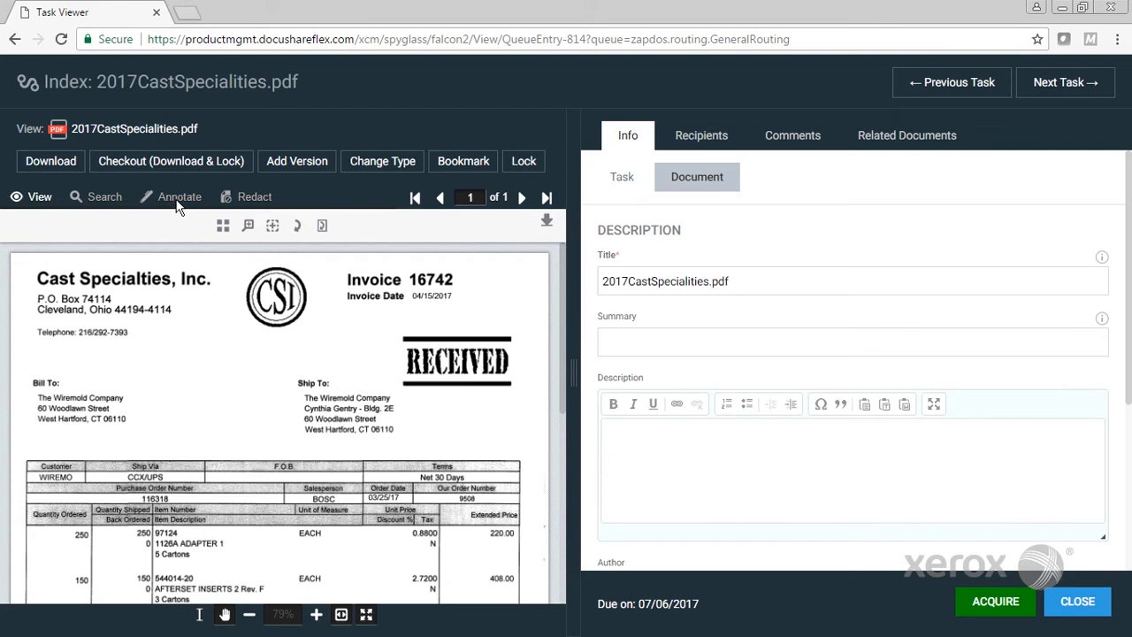
# Switch the Cast Specialties invoice viewer to Redact mode
pyautogui.click(179, 196)
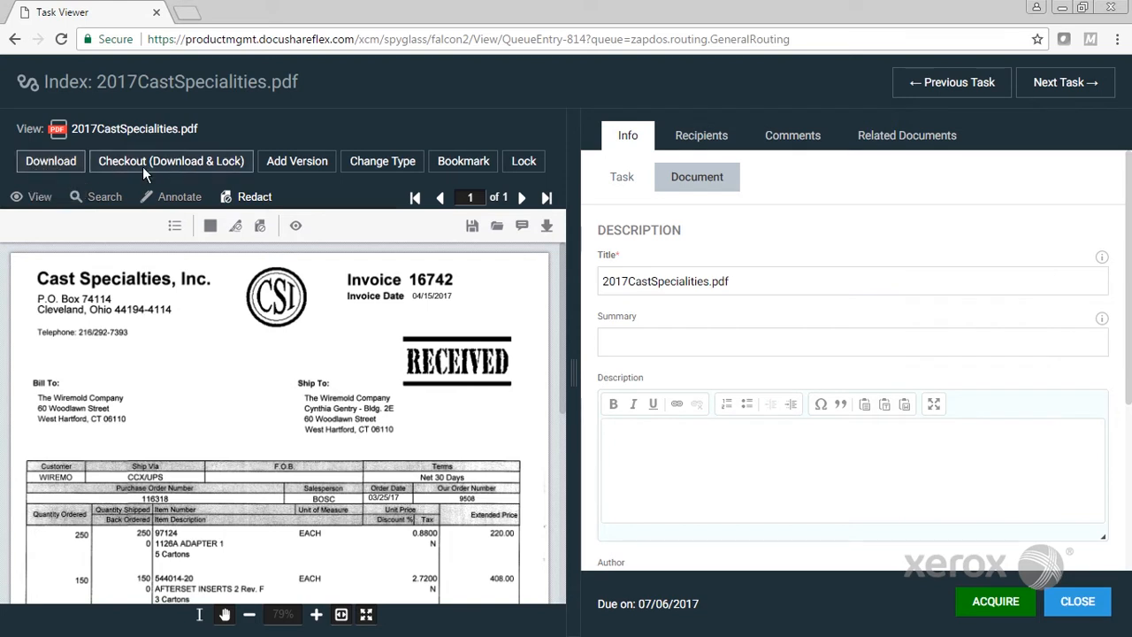
pyautogui.moveTo(433, 131)
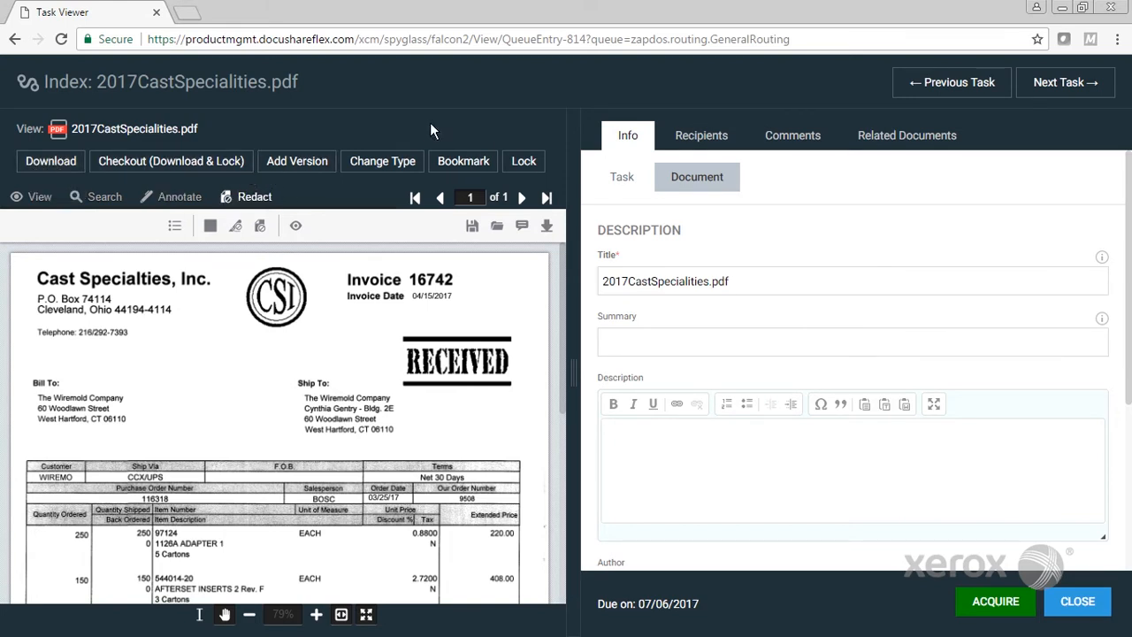
pyautogui.moveTo(400, 231)
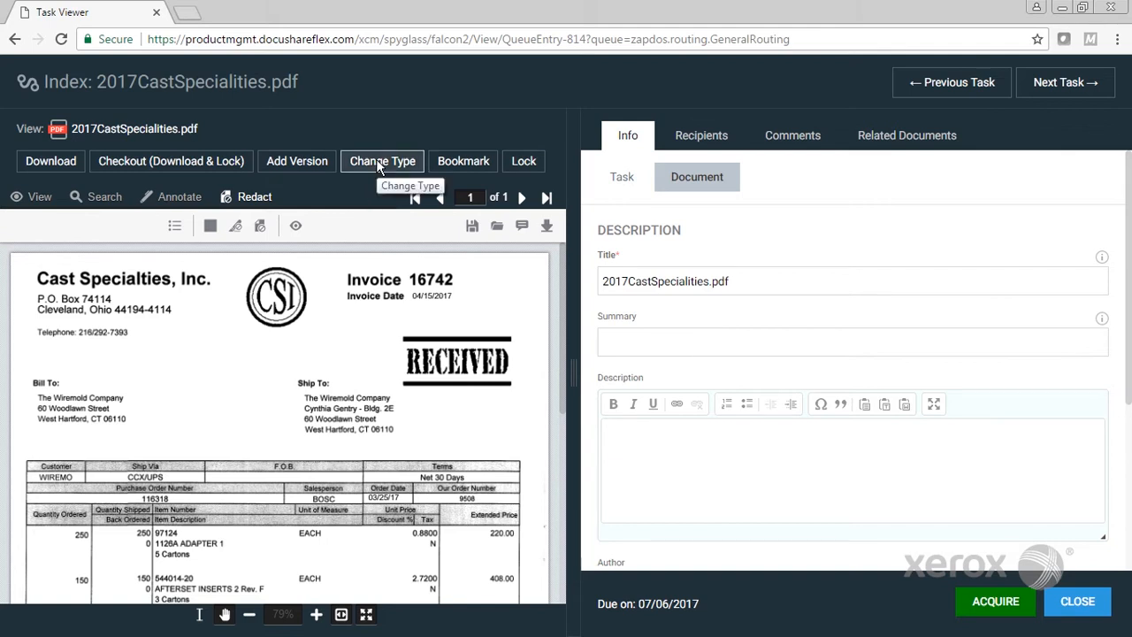
pyautogui.moveTo(452, 168)
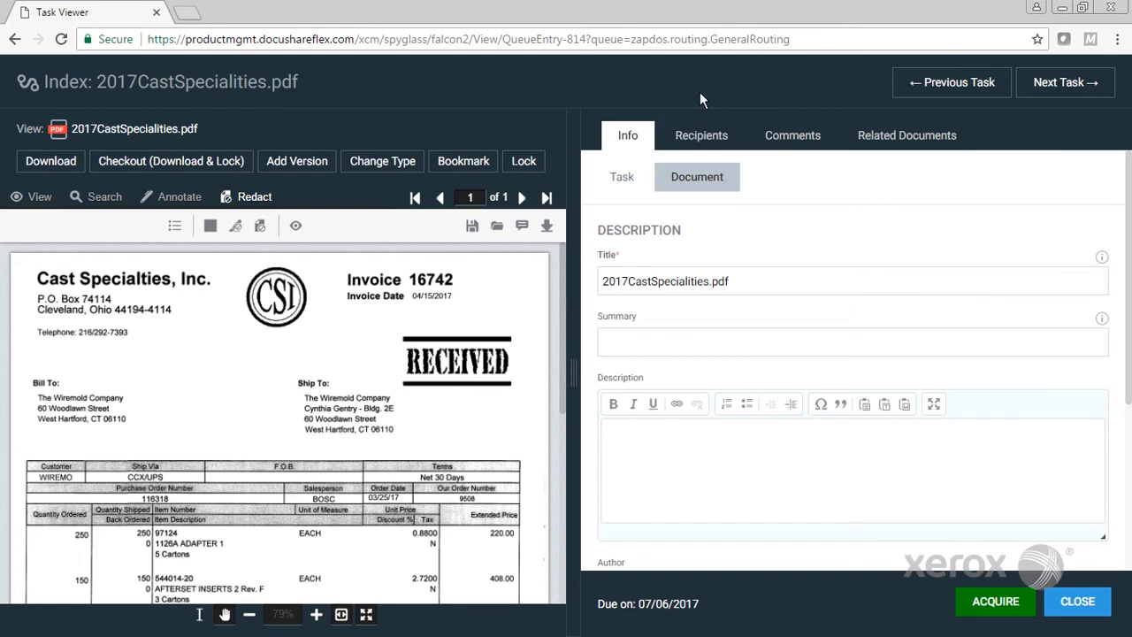
pyautogui.moveTo(960, 88)
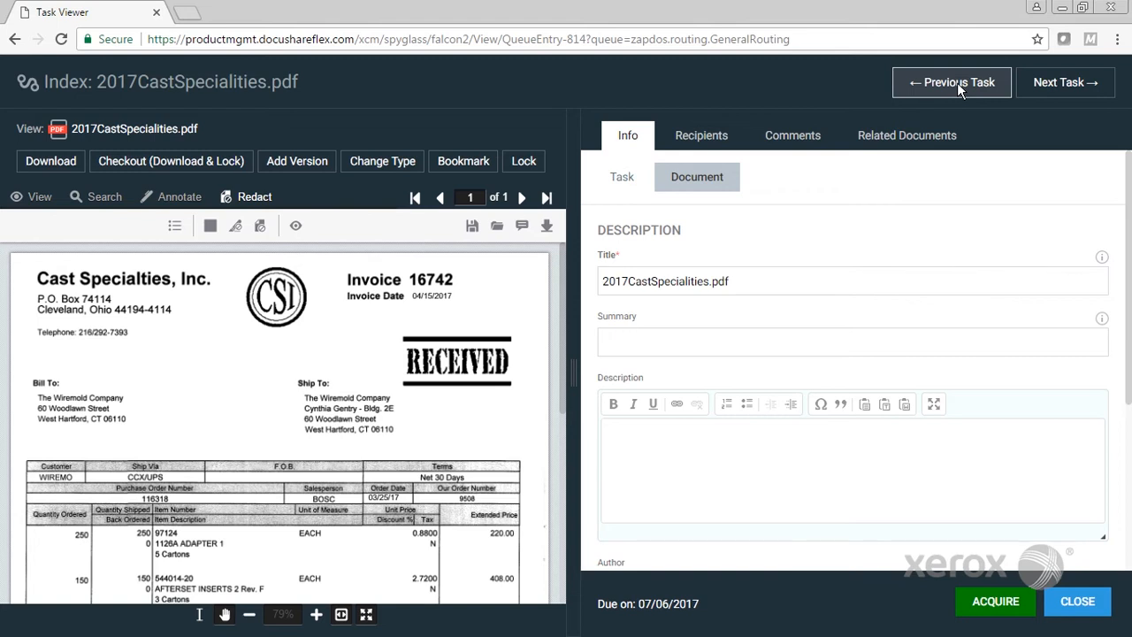
pyautogui.moveTo(848, 101)
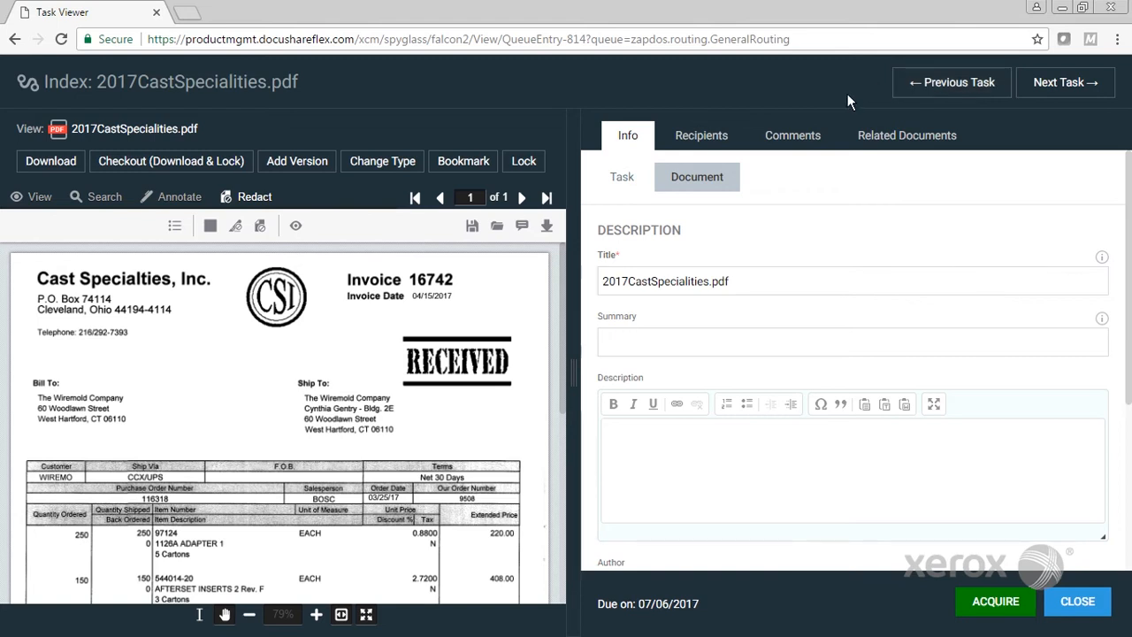
pyautogui.moveTo(926, 348)
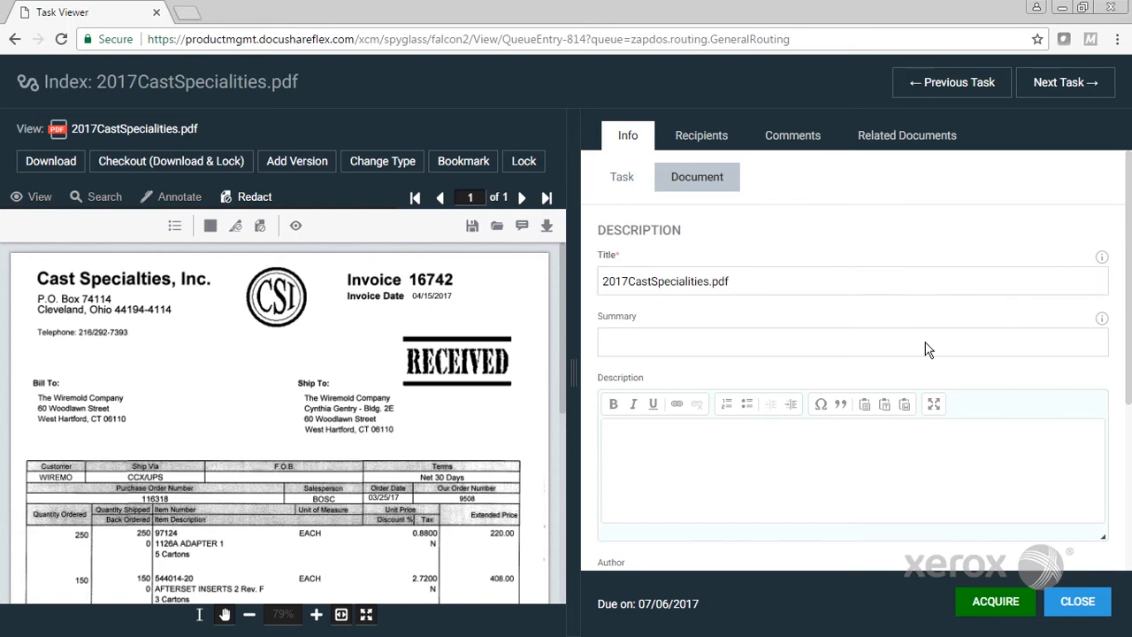
pyautogui.moveTo(927, 343)
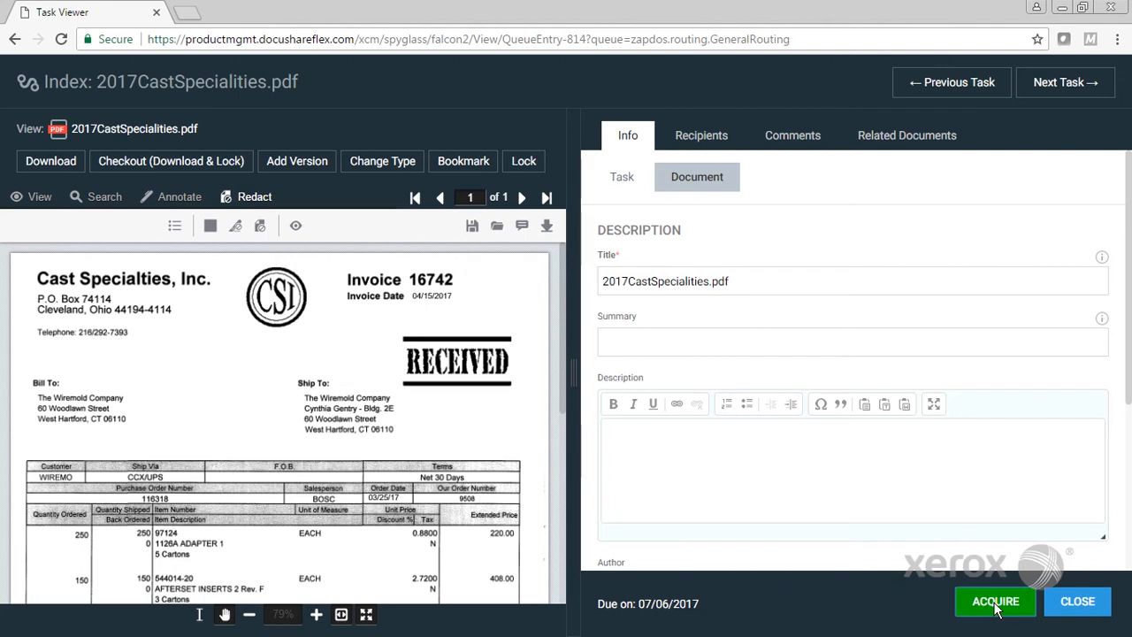
# Acquire the invoice task so Complete, Close and Release become available
pyautogui.click(997, 601)
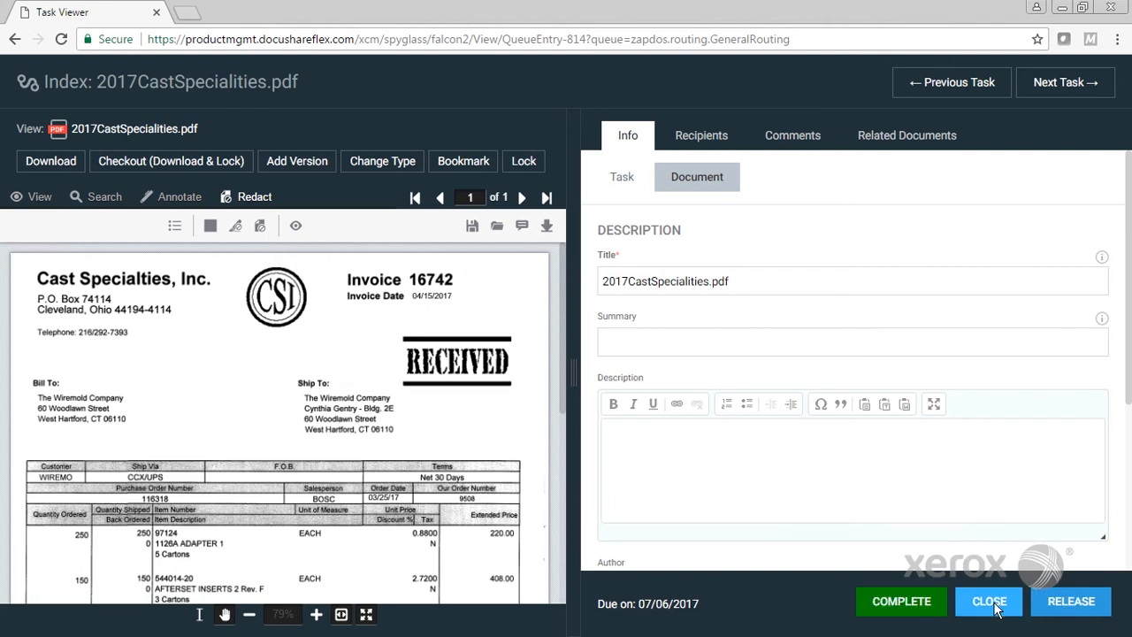